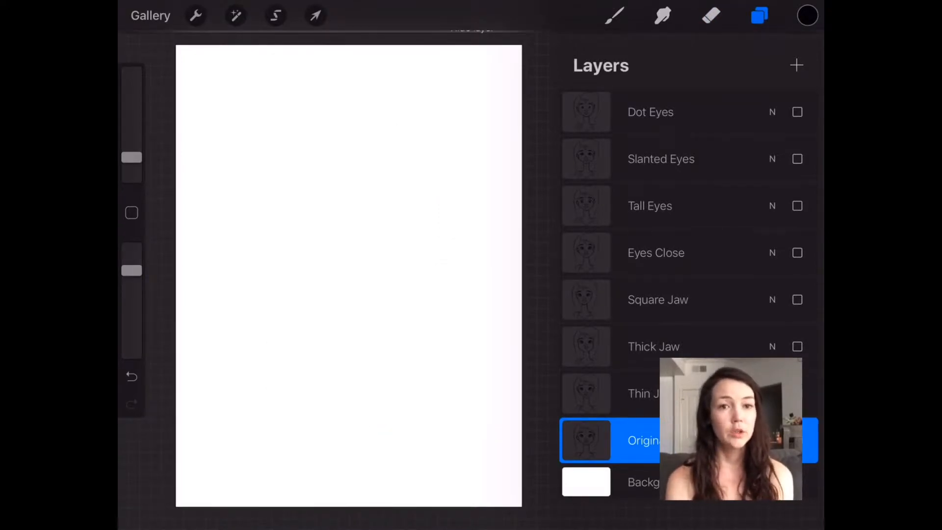
Preview the Thick Jaw variant over the original portrait, then hide both again.
{"action": "left_click", "coordinate": [797, 440]}
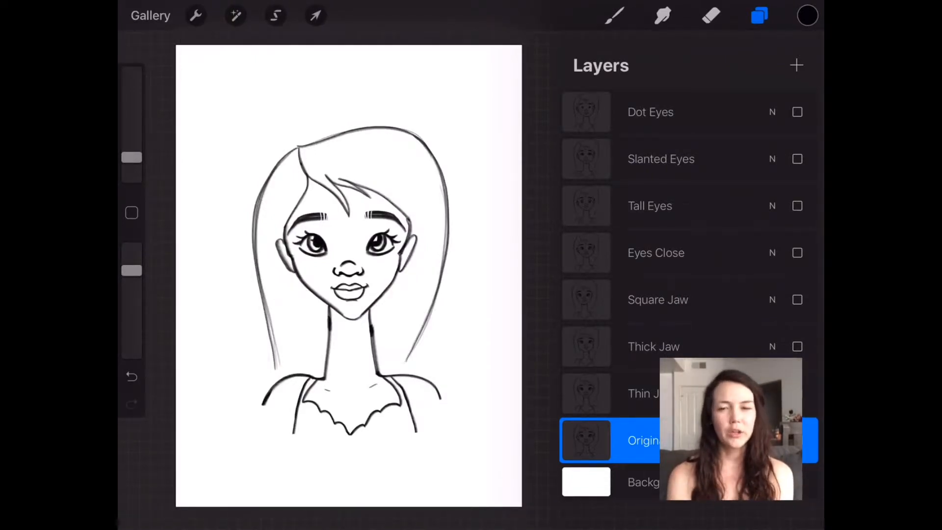
{"action": "left_click", "coordinate": [797, 347]}
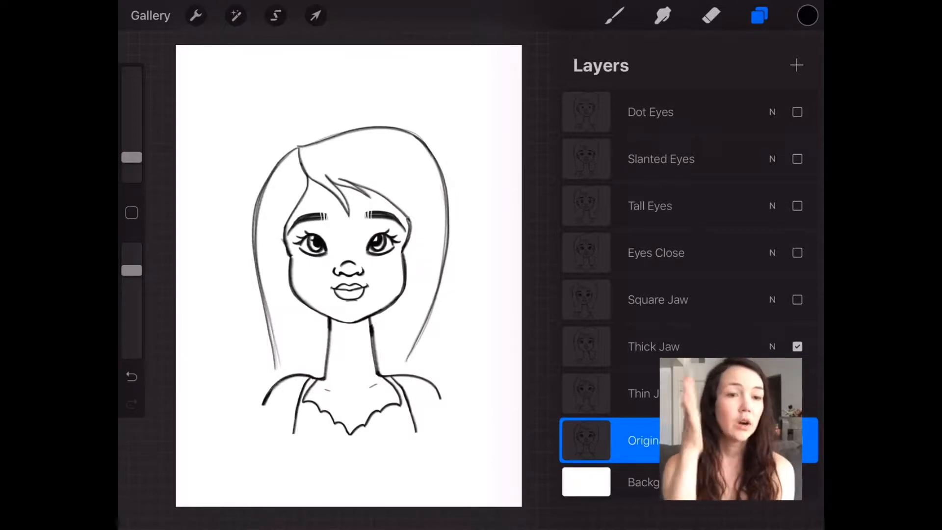
{"action": "left_click", "coordinate": [797, 346]}
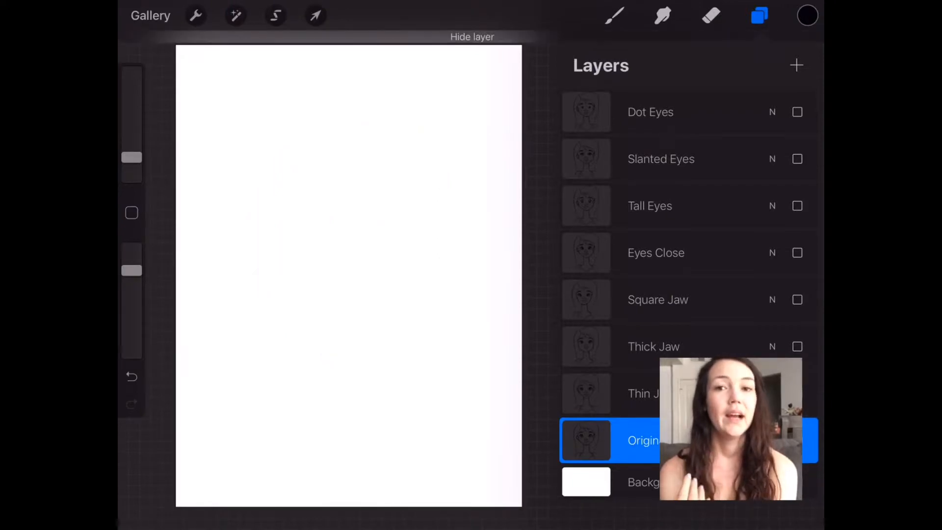
Show the original portrait with the Eyes Close variant layered over the face.
{"action": "left_click", "coordinate": [797, 299]}
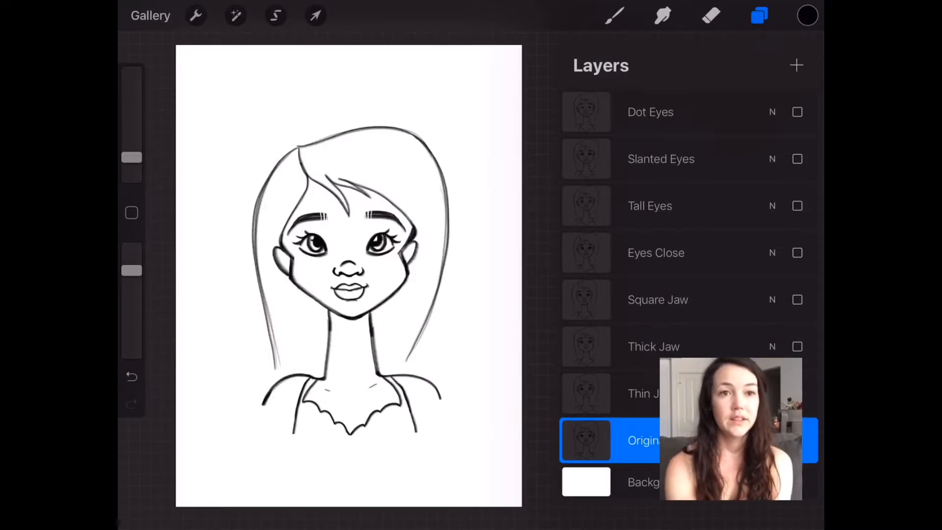
{"action": "left_click", "coordinate": [797, 252]}
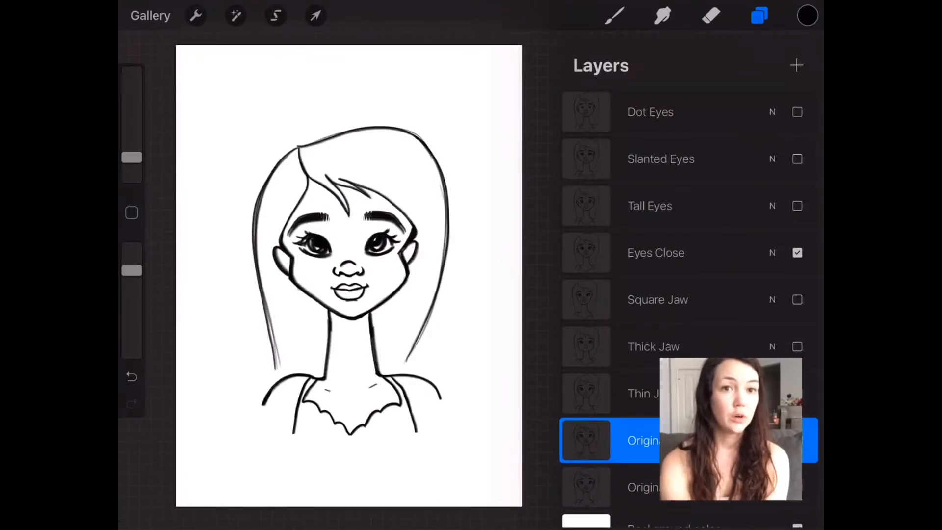
Transform the duplicate portrait into a small reference copy in the top-right corner.
{"action": "left_click", "coordinate": [315, 15]}
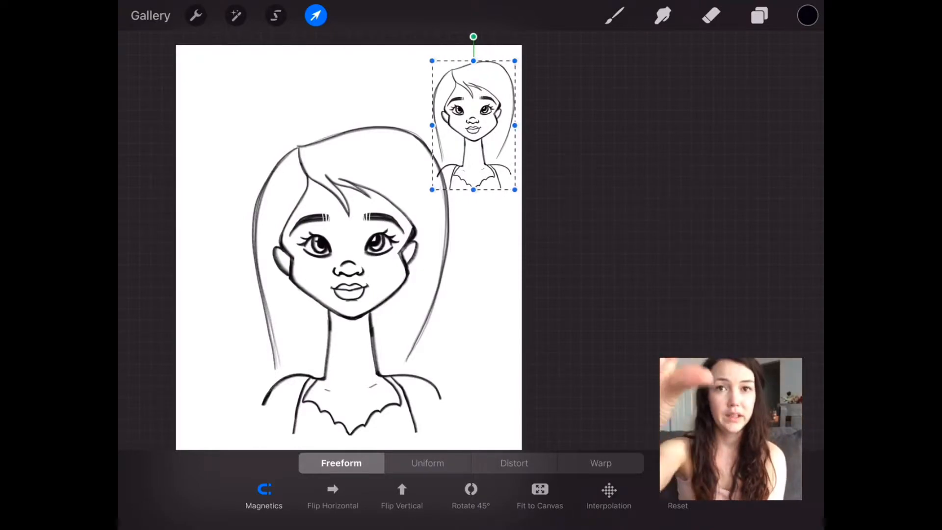
{"action": "left_click", "coordinate": [759, 15]}
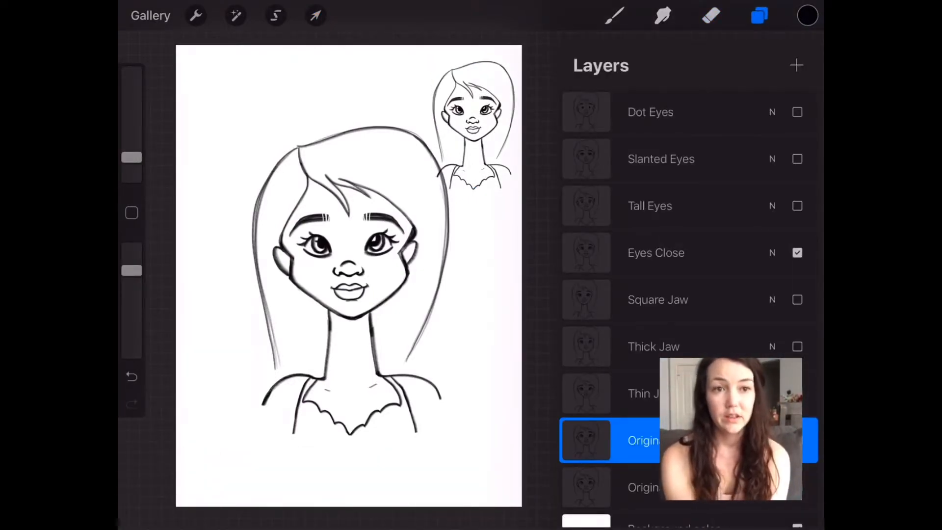
Cycle through Tall, Slanted and Dot Eyes variants, then hide the large portrait.
{"action": "left_click", "coordinate": [797, 205]}
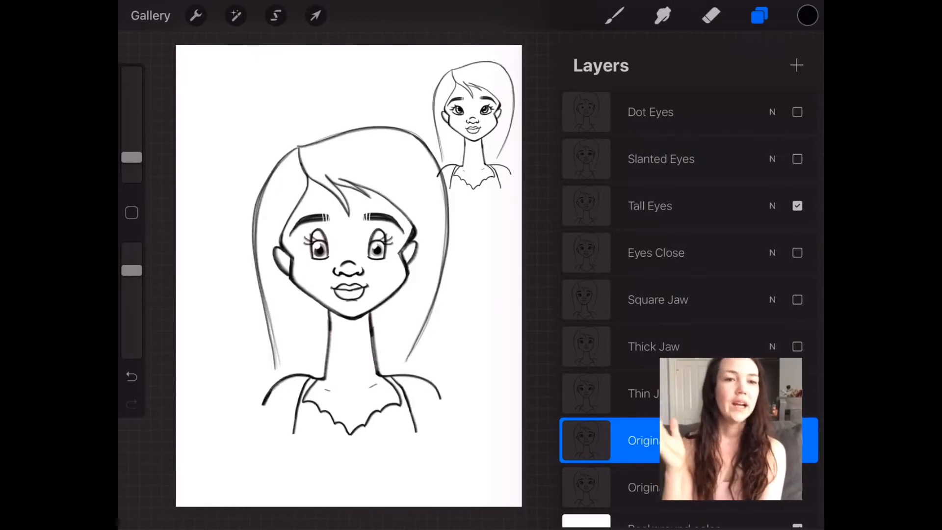
{"action": "left_click", "coordinate": [798, 159]}
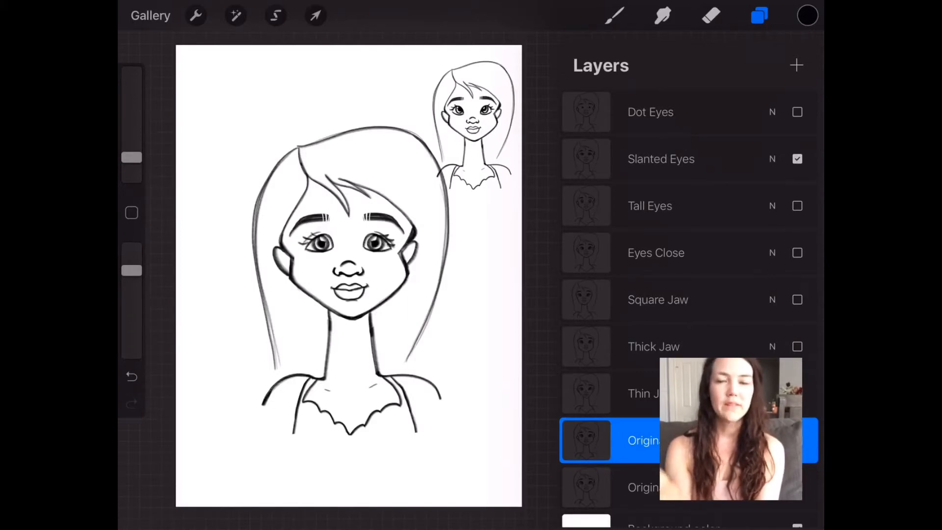
{"action": "left_click", "coordinate": [798, 112]}
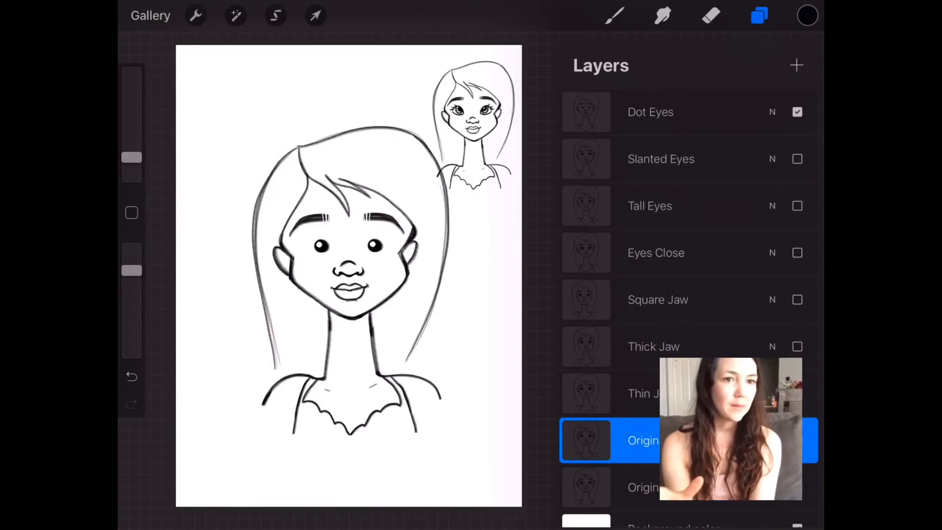
{"action": "left_click", "coordinate": [797, 112]}
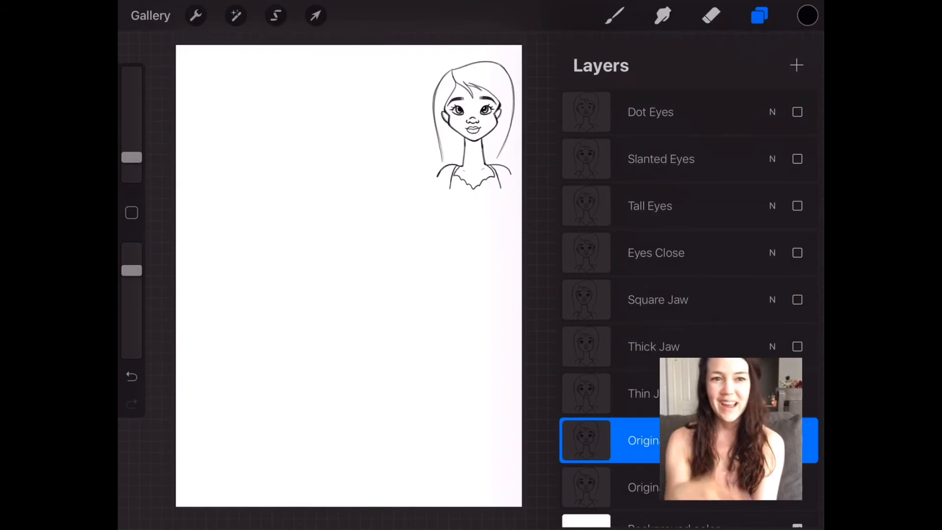